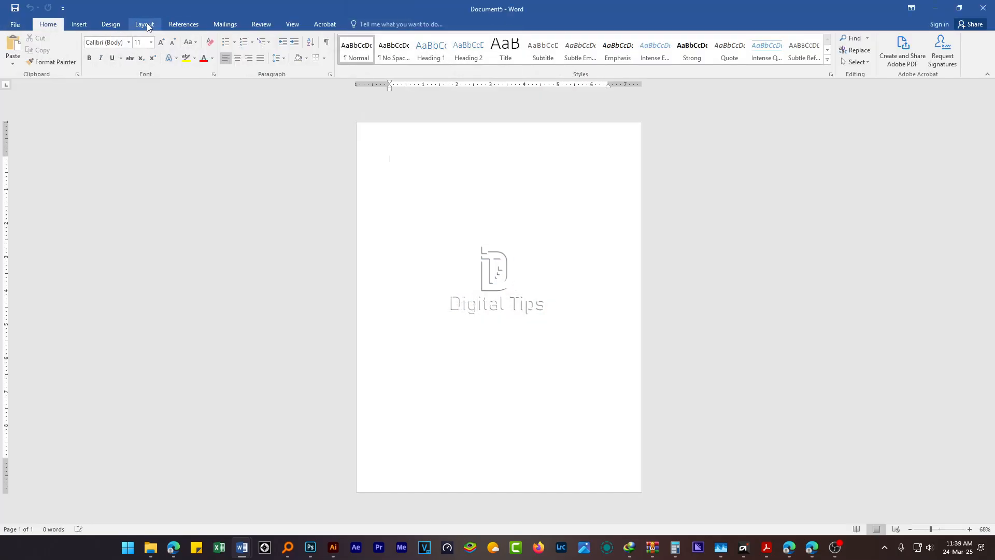
Set the page size to A4 from the Layout ribbon, ready to insert content.
left_click(145, 24)
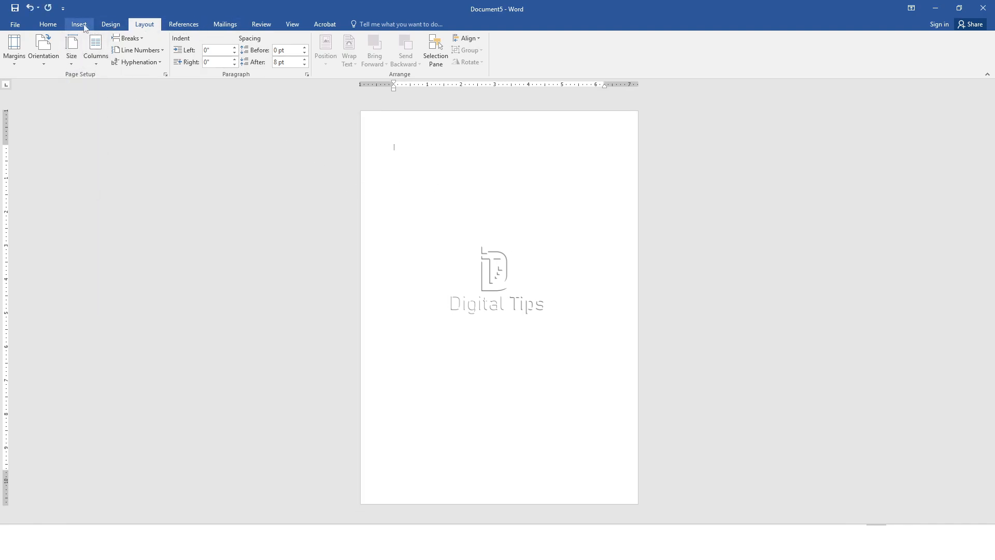
left_click(79, 23)
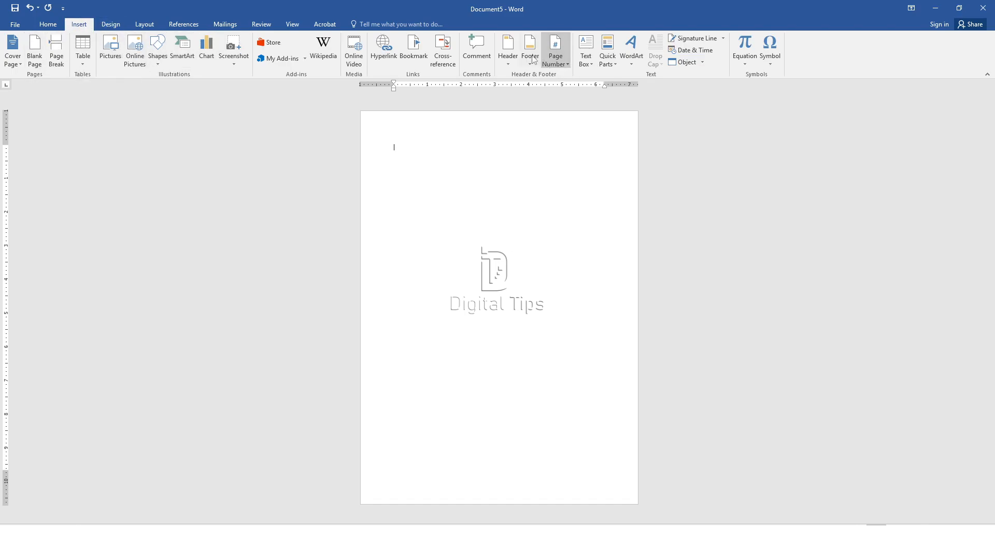
Edit the page header and insert the letterhead design picture into it.
left_click(508, 50)
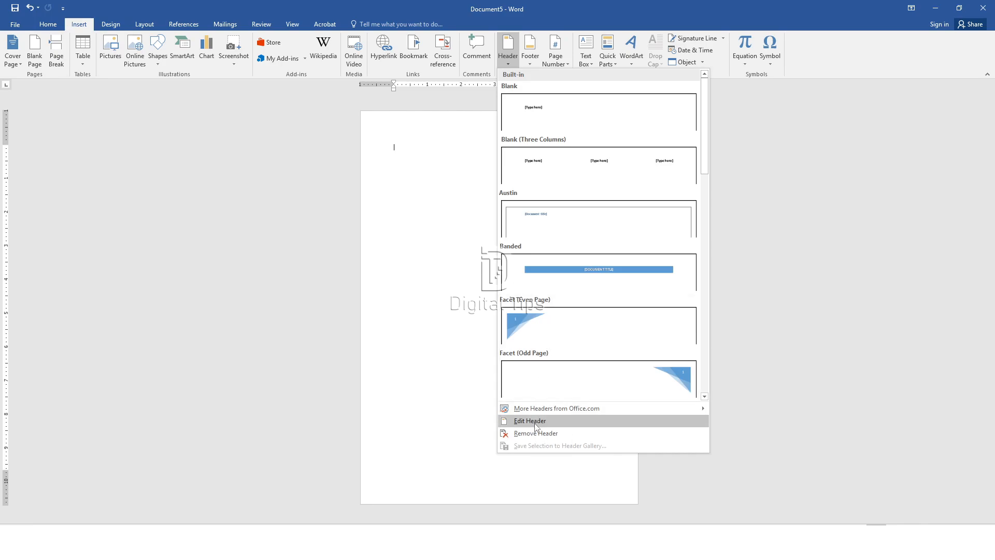
left_click(530, 421)
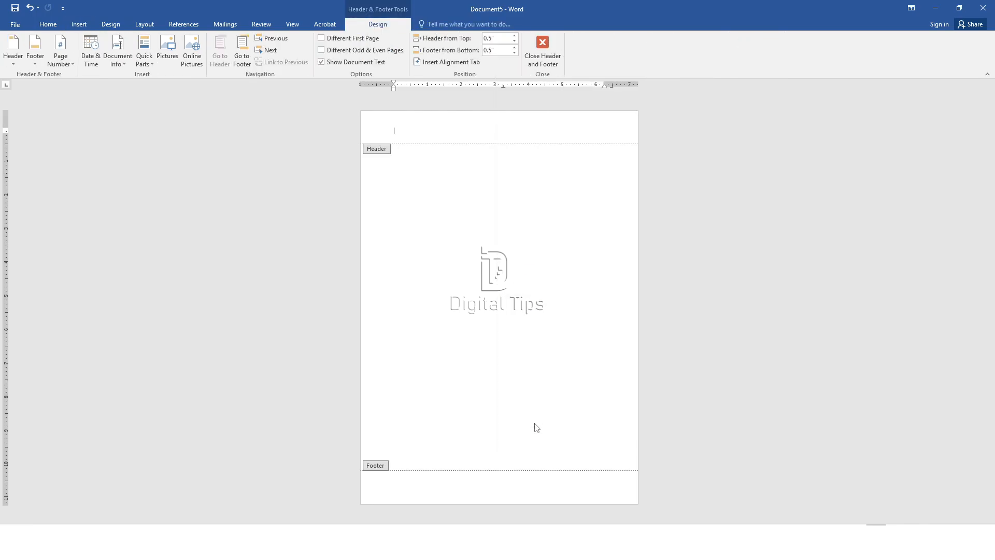
mouse_move(410, 210)
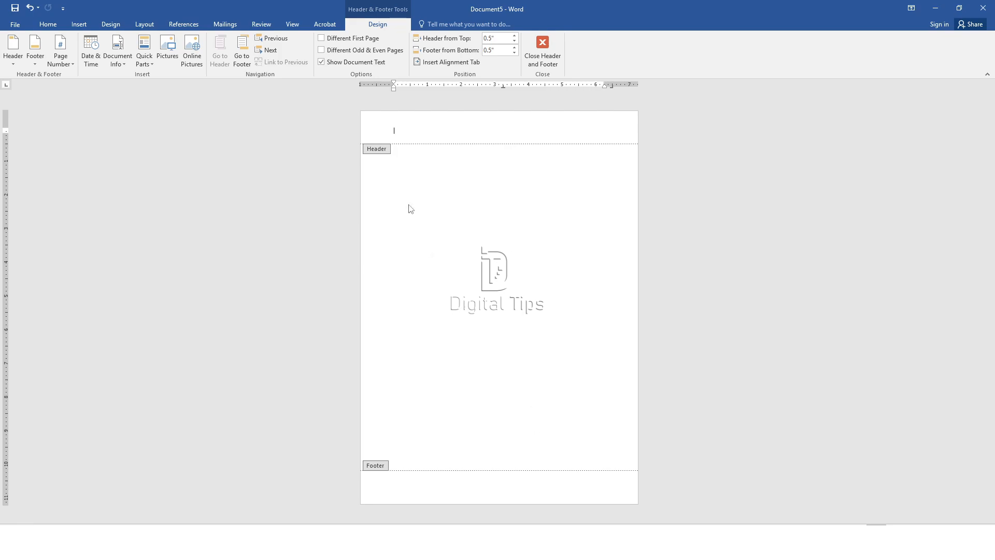
left_click(167, 51)
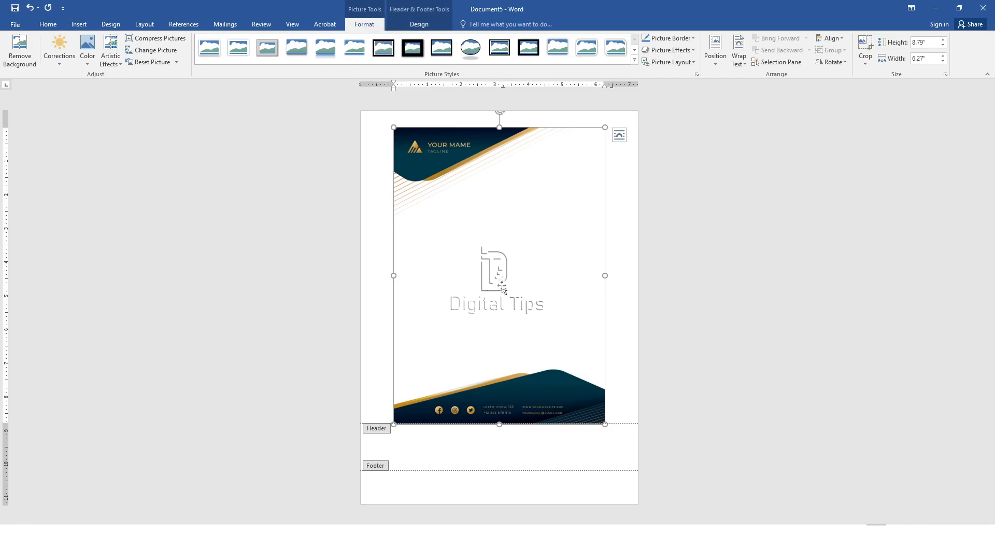
Scale the header image to 100% in its Size and Position settings.
right_click(503, 290)
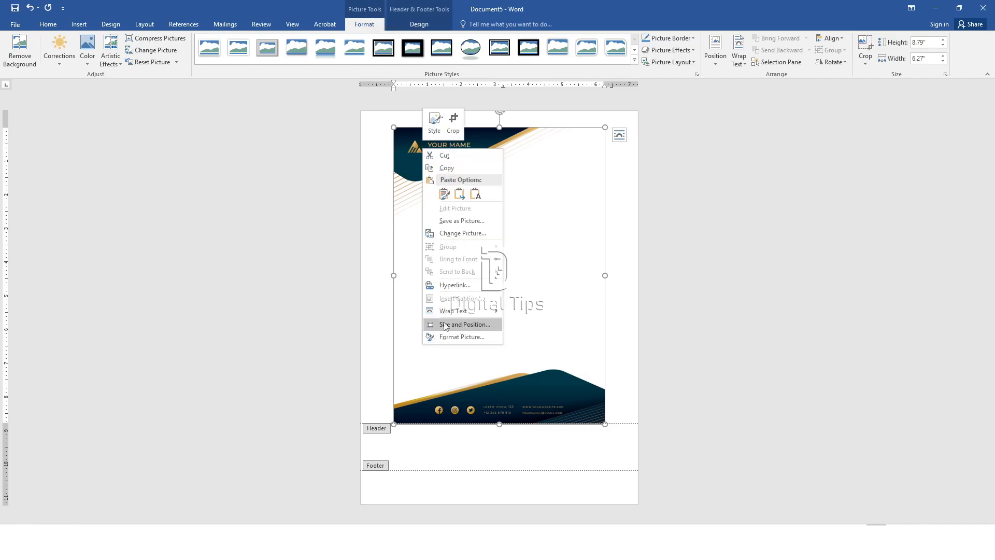
left_click(464, 325)
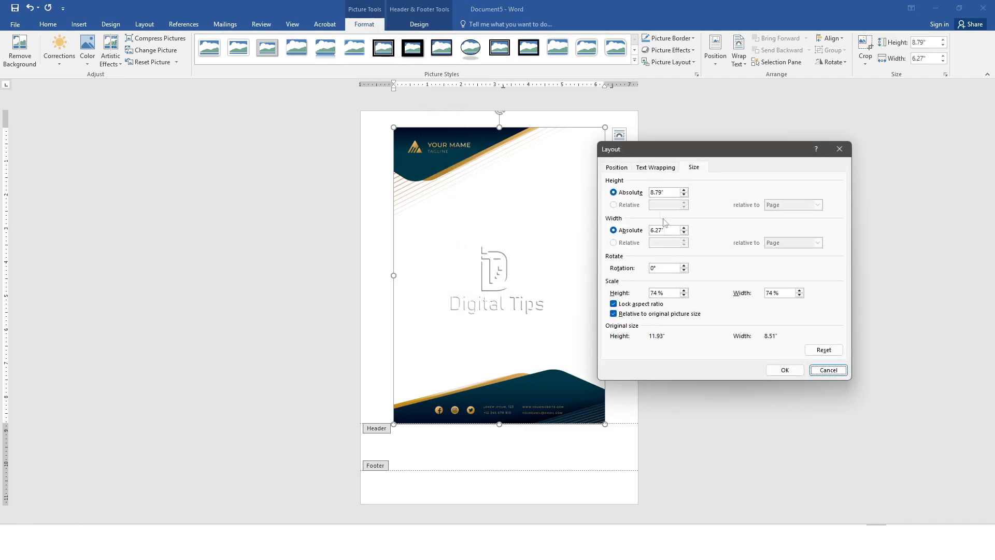
left_click(664, 292)
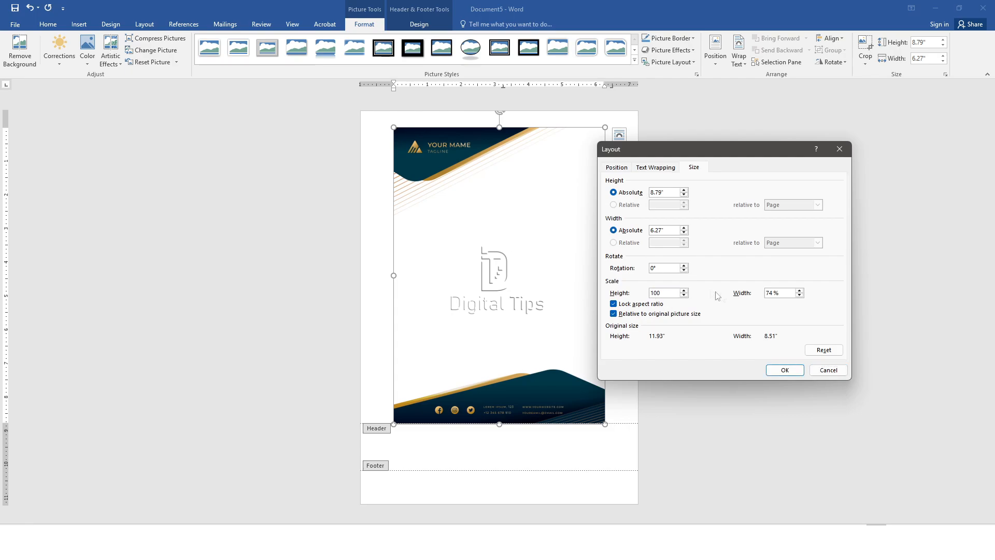
type("100%")
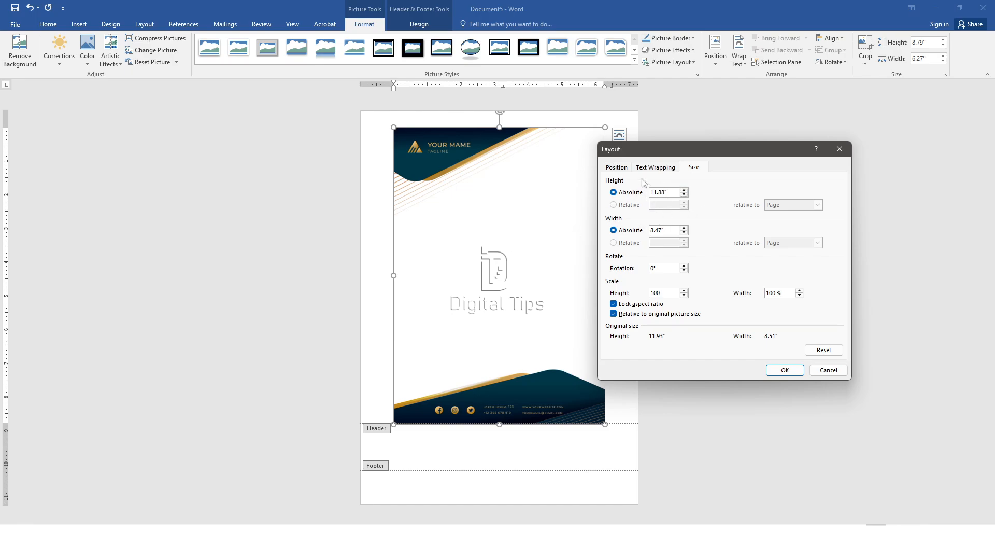
Position the image centred horizontally and at the top, both relative to the page.
left_click(615, 167)
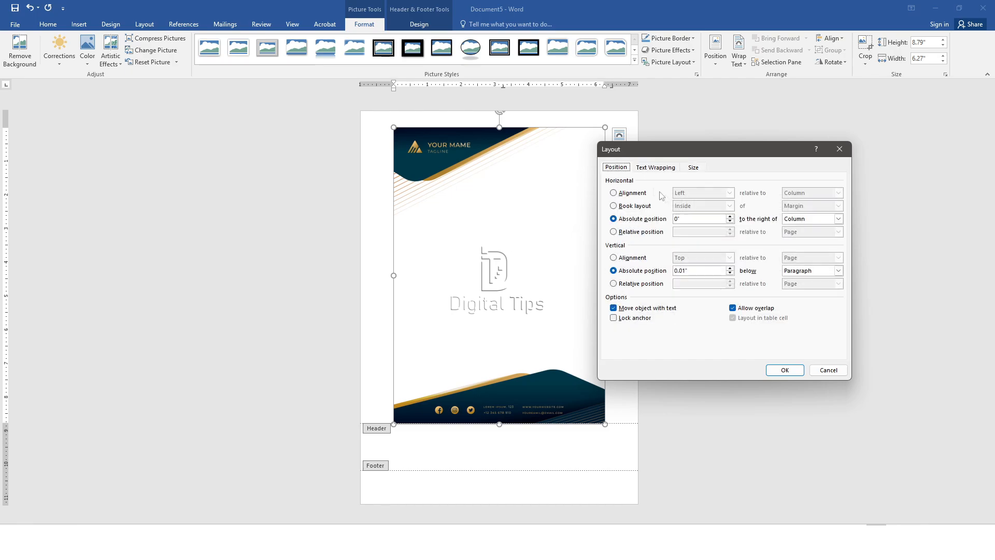
left_click(614, 193)
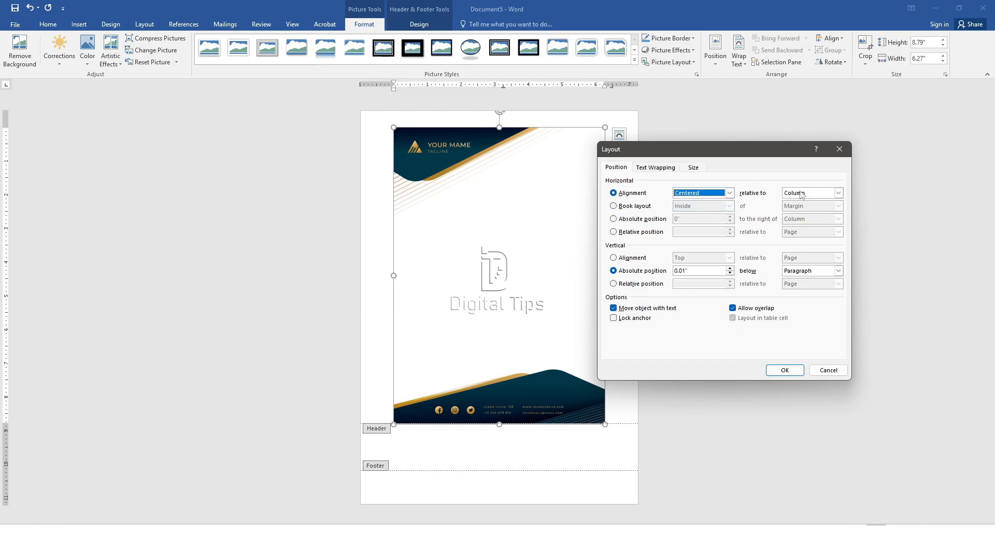
left_click(838, 193)
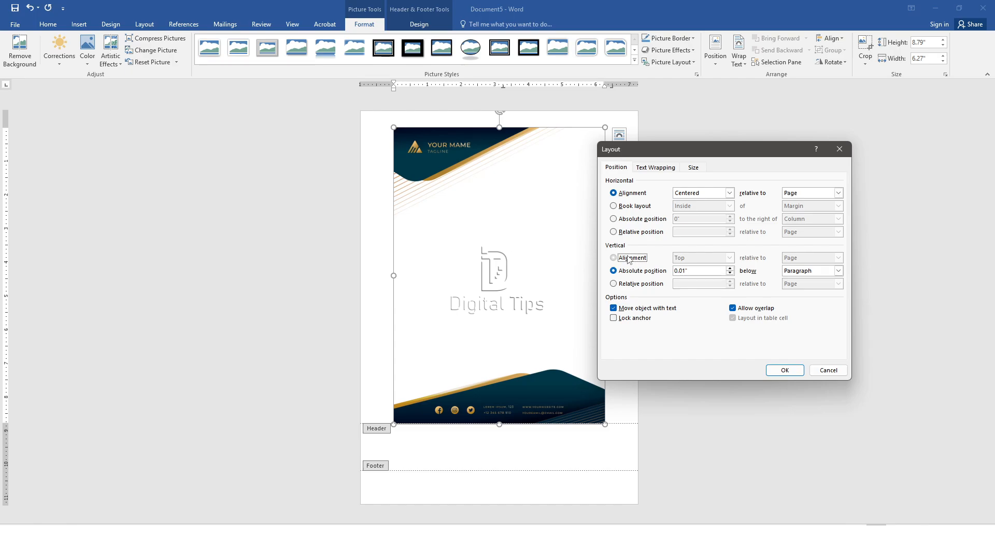
left_click(613, 258)
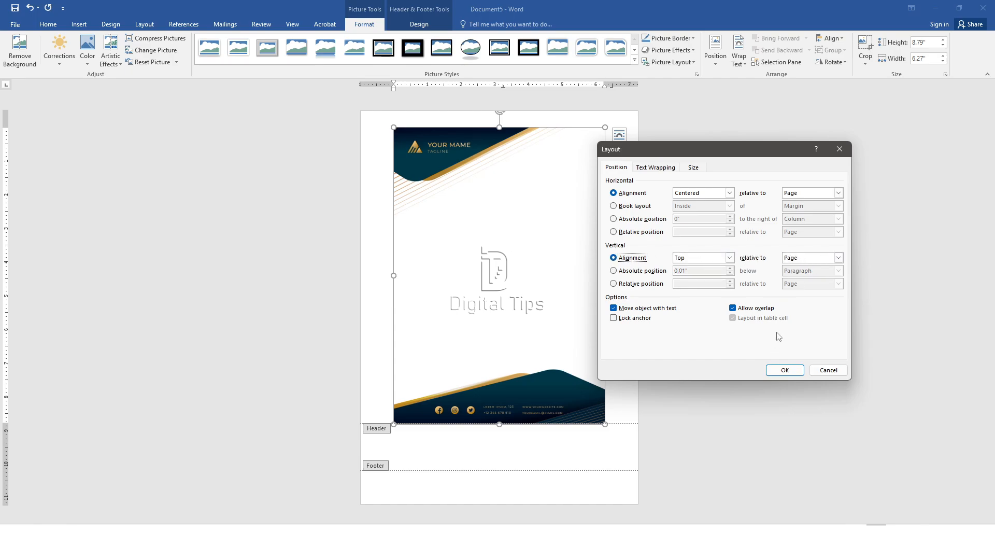
left_click(785, 370)
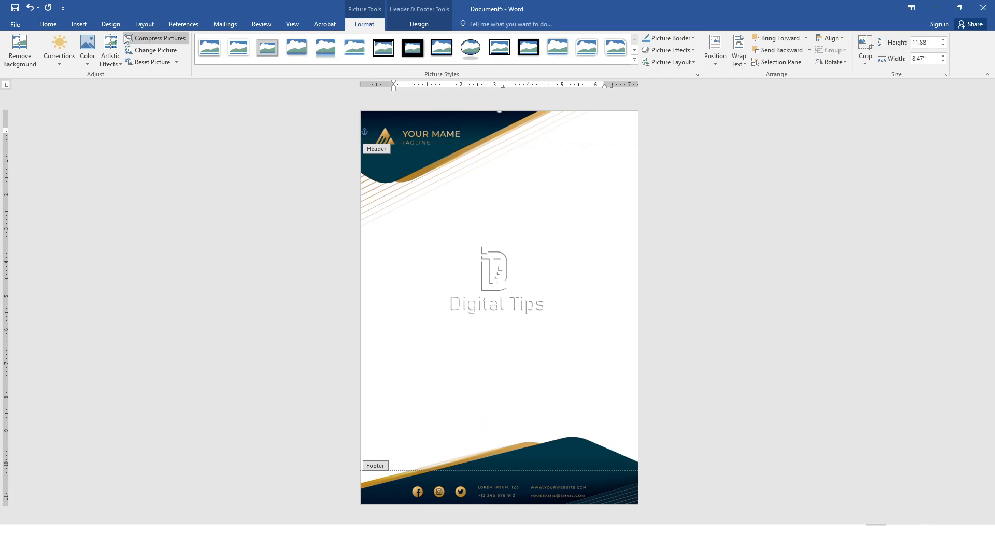
Close header editing so the letterhead sits faded behind the document body.
left_click(567, 178)
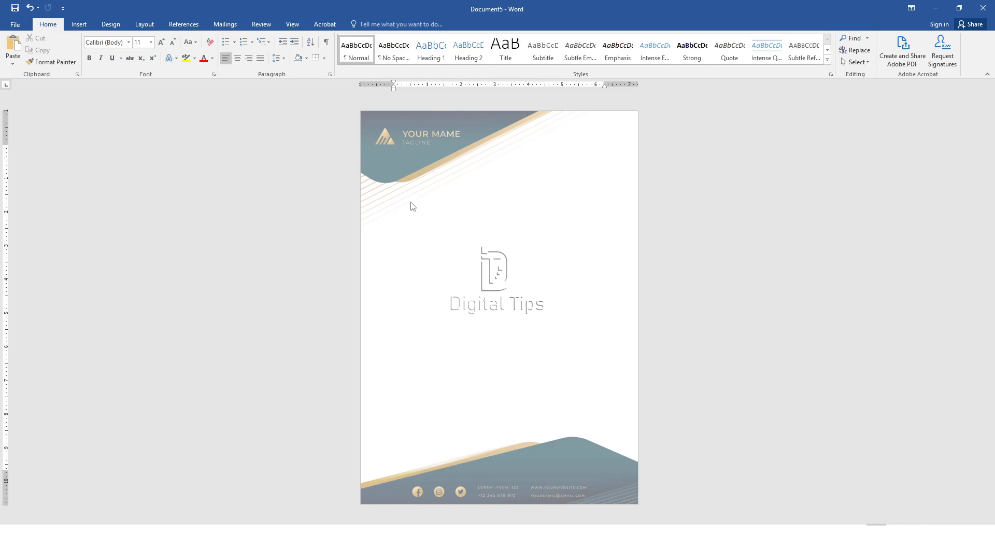
mouse_move(392, 165)
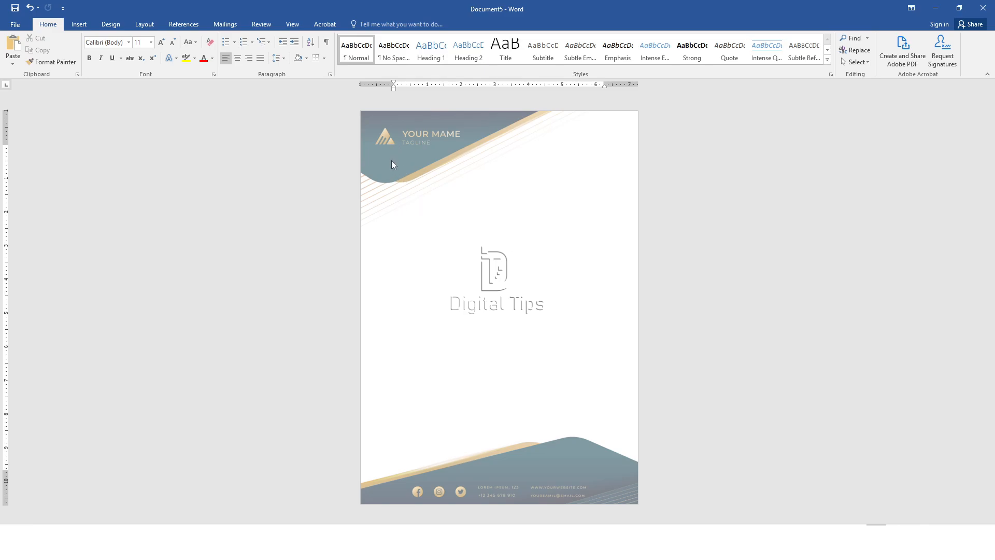
mouse_move(6, 144)
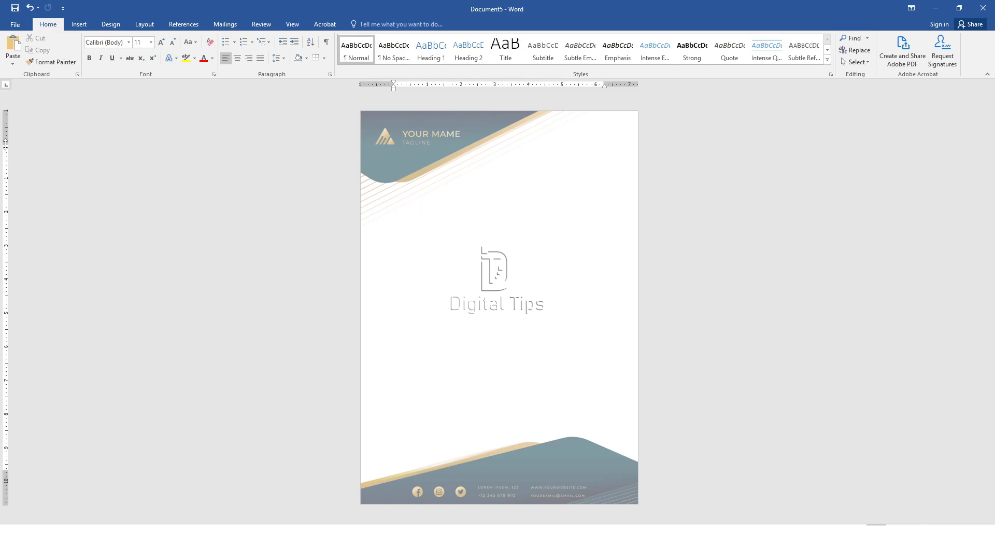
left_click(293, 24)
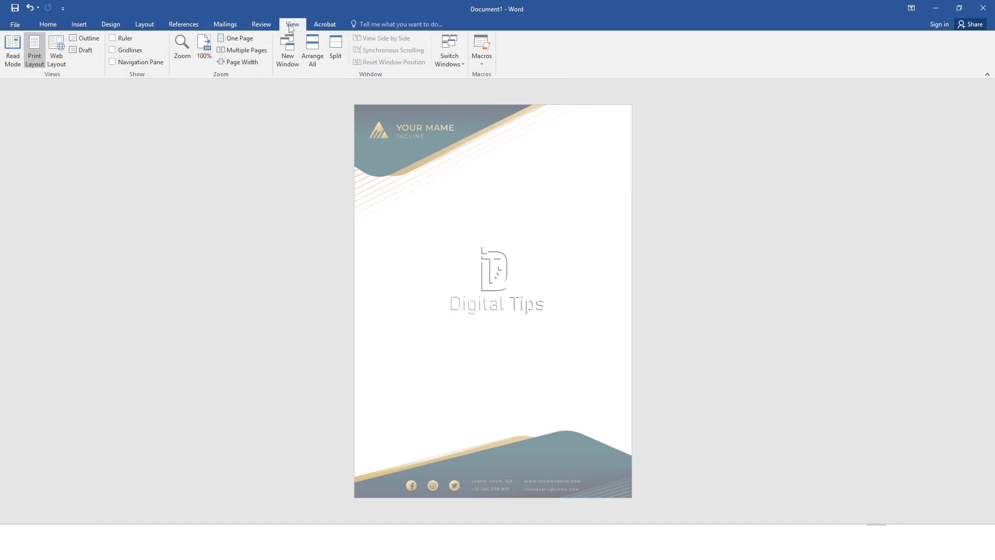
Turn on the rulers around the letterhead page.
left_click(113, 37)
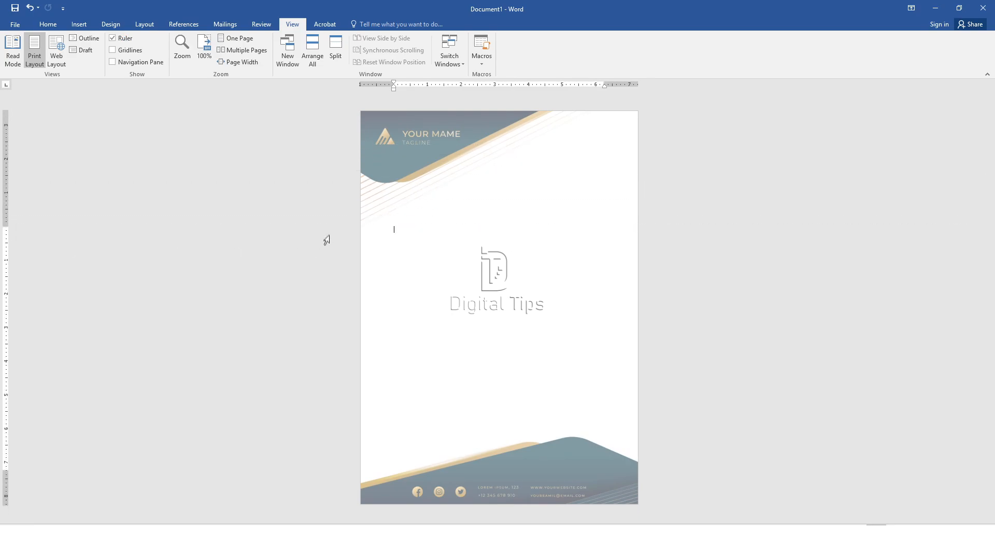
mouse_move(31, 459)
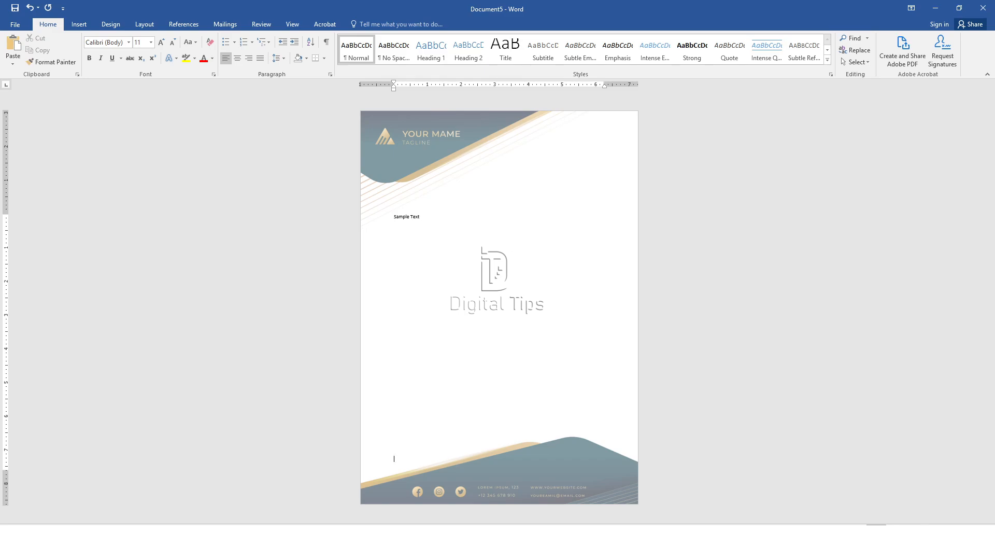
Review the Lorem ipsum body text and start Acrobat's Create PDF.
scroll("down", 3)
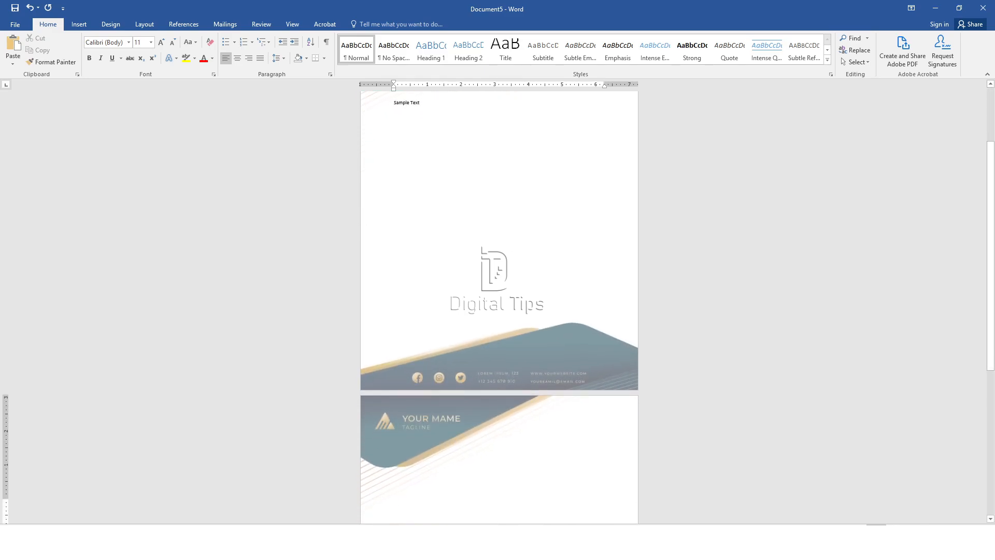
scroll("down", 3)
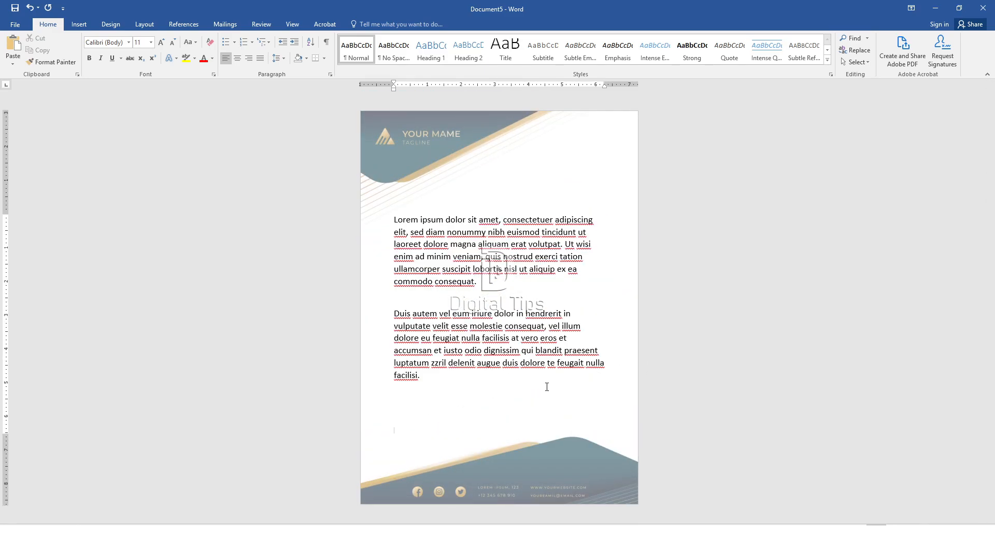
left_click(14, 24)
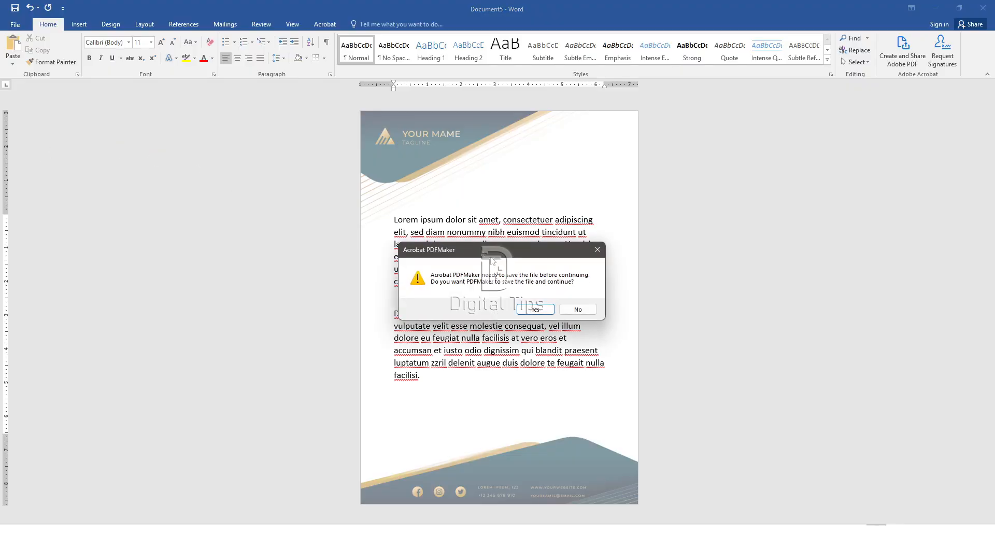
Save the letter as a .docx and export it as a same-named PDF into the Week 4 folder.
left_click(535, 309)
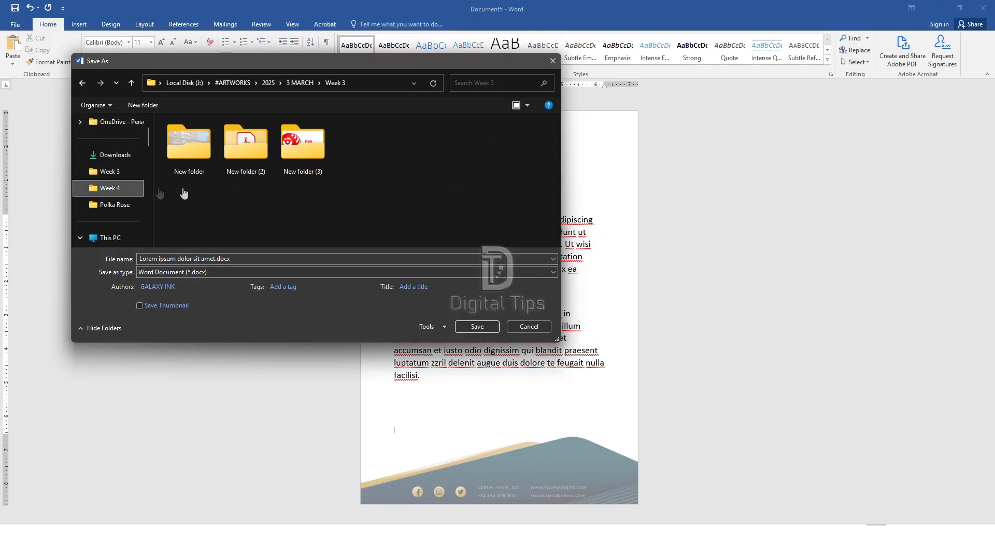
left_click(476, 327)
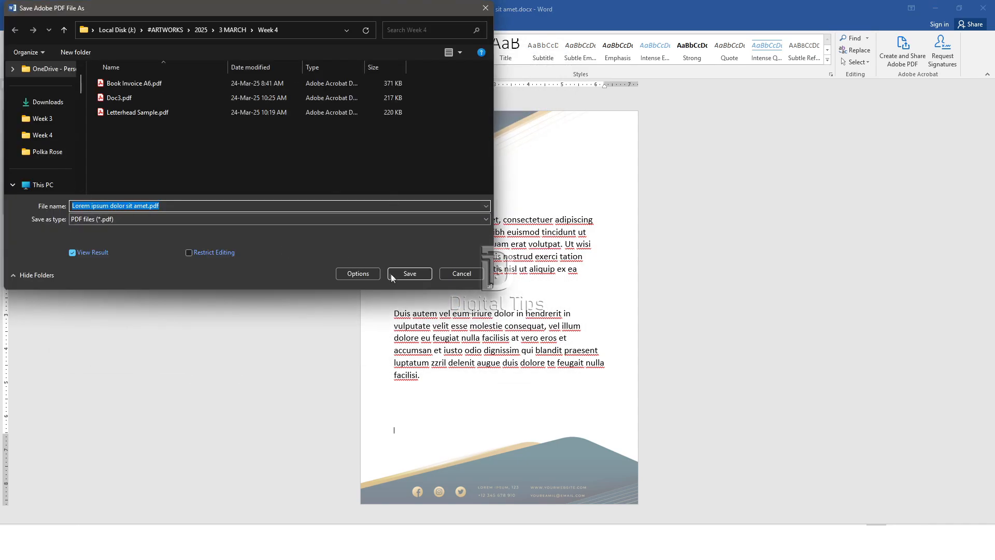
left_click(409, 273)
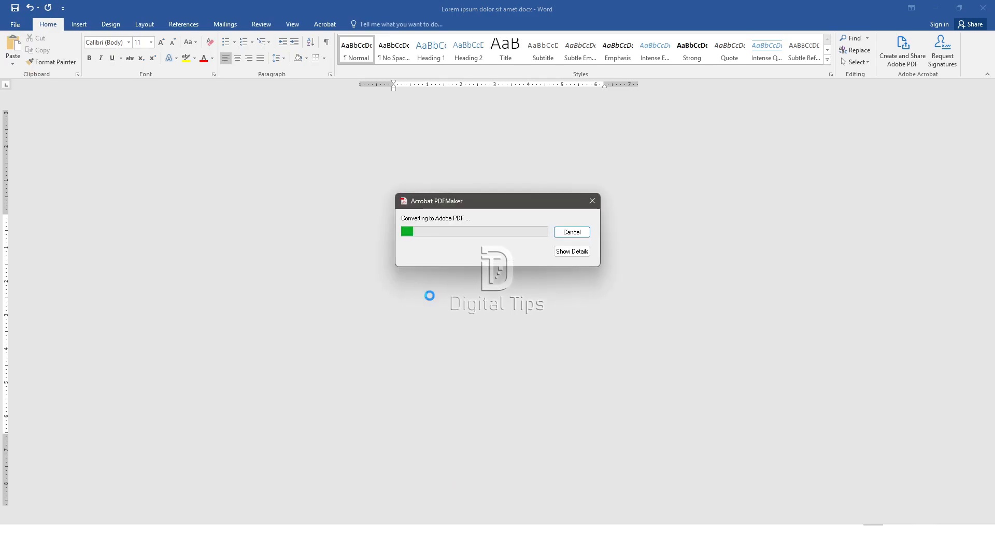